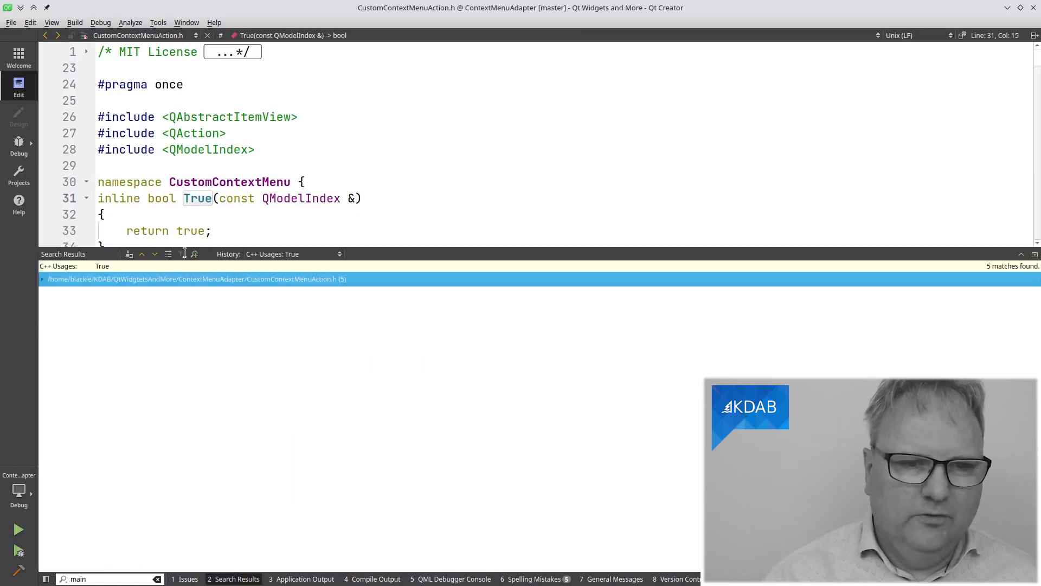
# - Close the usages-of-True Search Results pane and scroll down through the selection helper functions
pyautogui.click(41, 278)
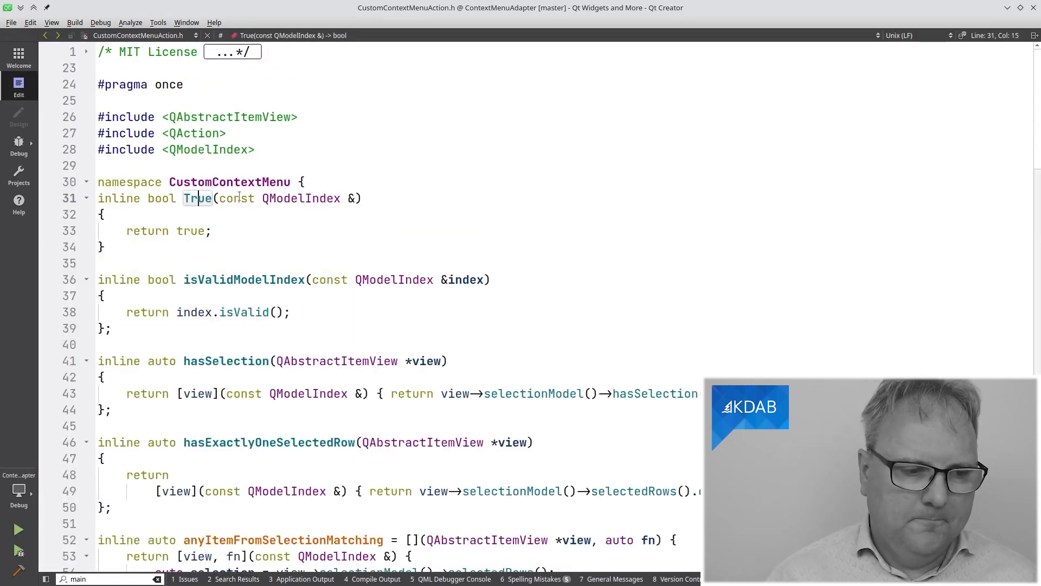
pyautogui.scroll(-3)
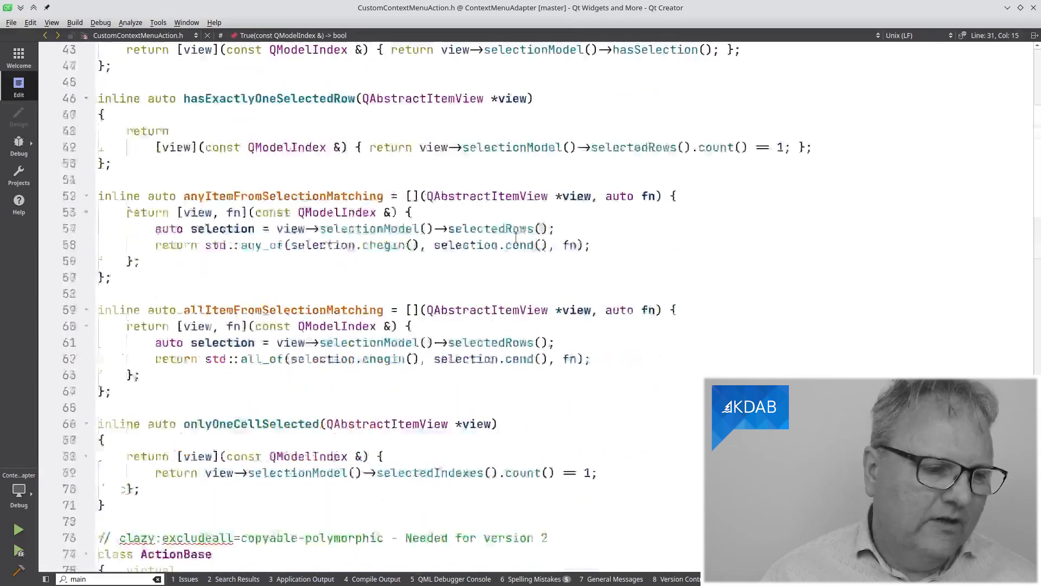